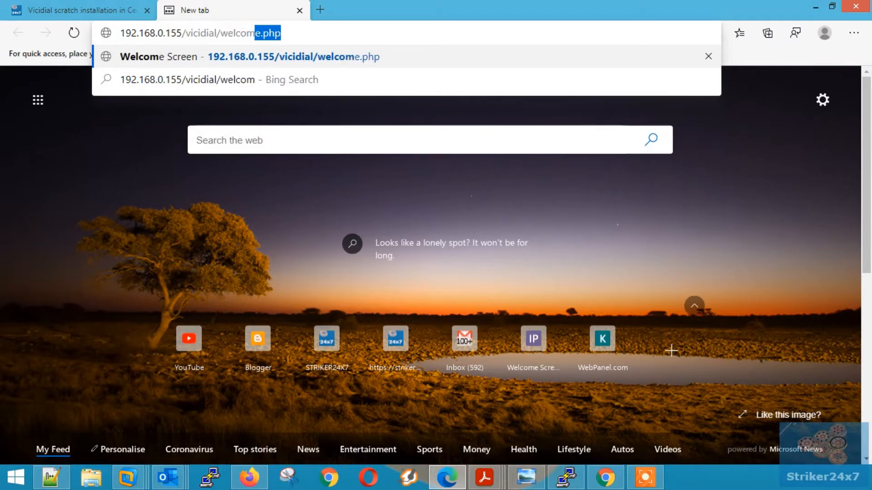
Load 192.168.0.155/vicidial/welcome.php and enter the Administration area
{"action": "key", "text": "Enter"}
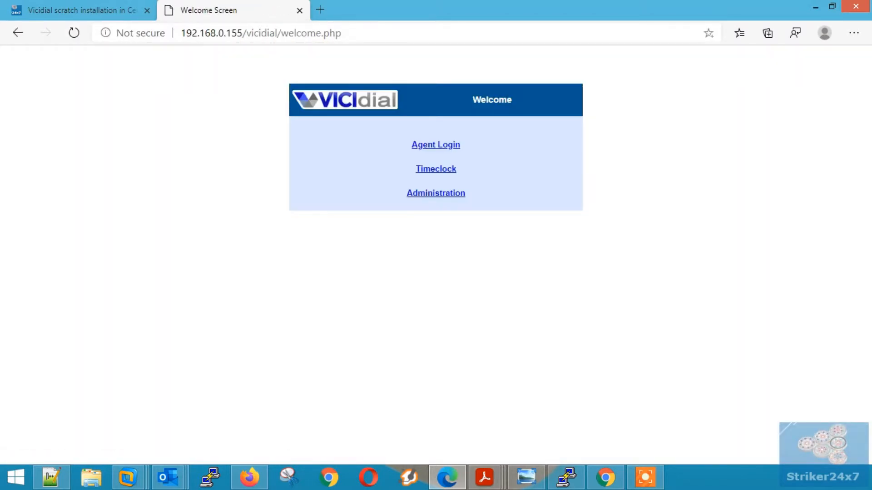
{"action": "left_click", "coordinate": [436, 192]}
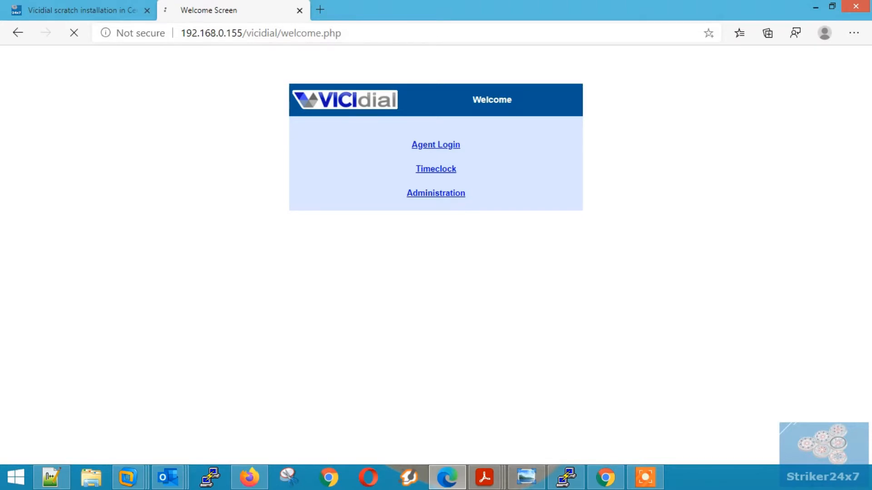
{"action": "left_click", "coordinate": [436, 192]}
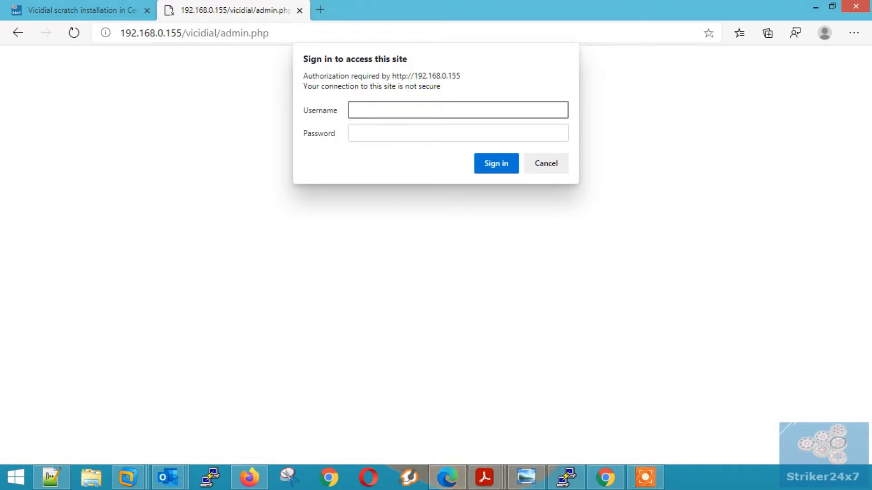
{"action": "type", "text": "6666"}
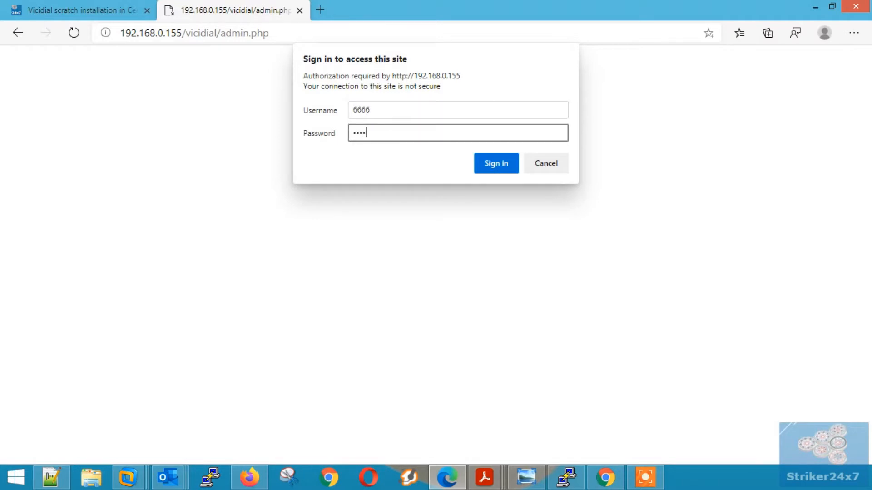
{"action": "left_click", "coordinate": [496, 164]}
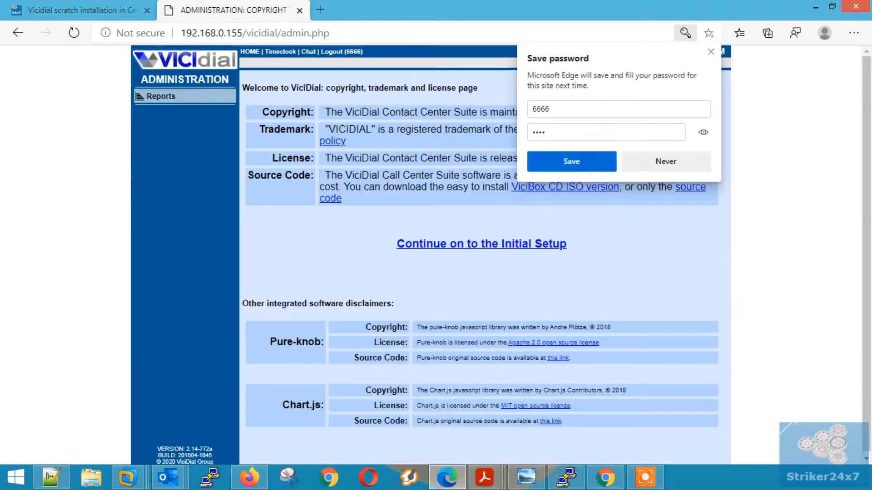
{"action": "left_click", "coordinate": [666, 161]}
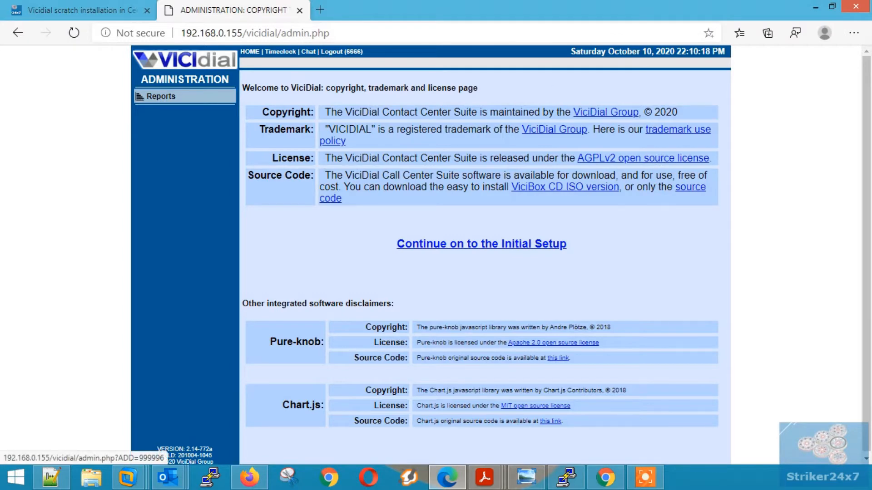
Continue to the initial setup screen and enter a new admin password
{"action": "left_click", "coordinate": [481, 243]}
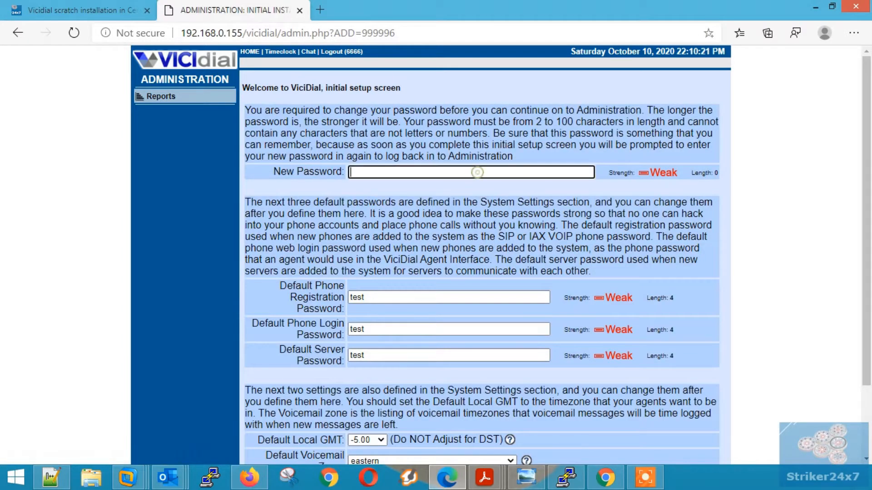
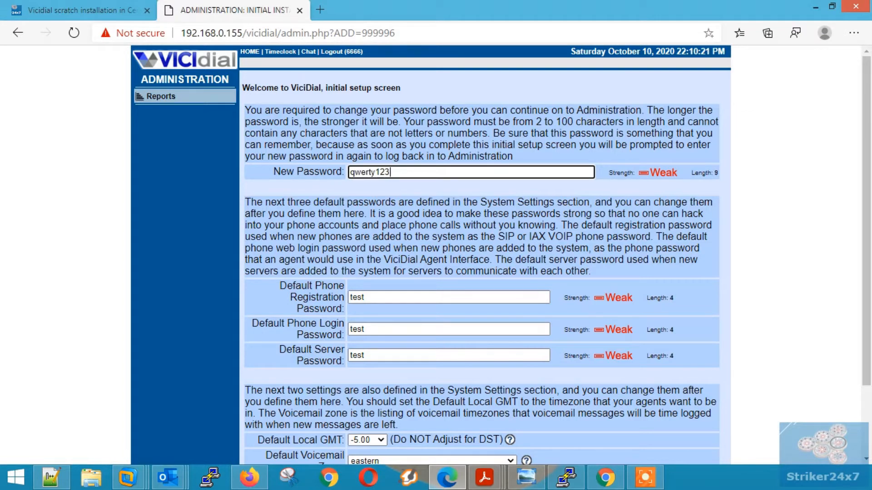
Replace the default phone registration, phone login and server passwords with new values
{"action": "double_click", "coordinate": [357, 297]}
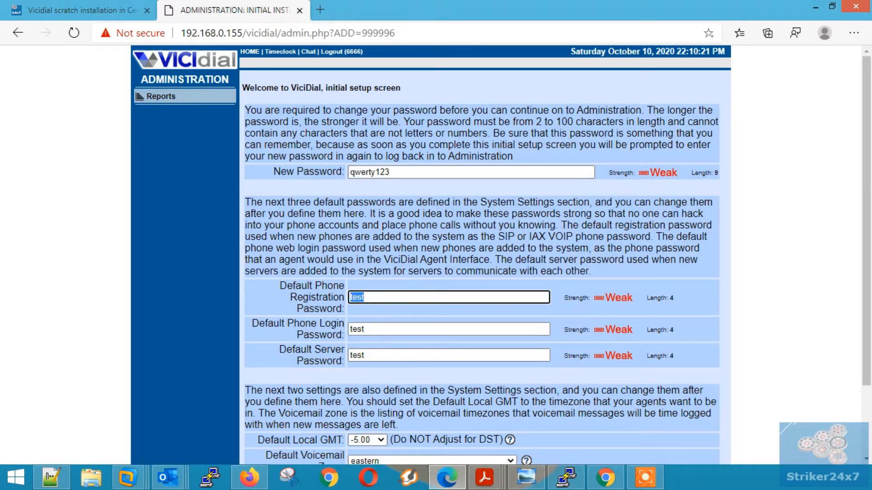
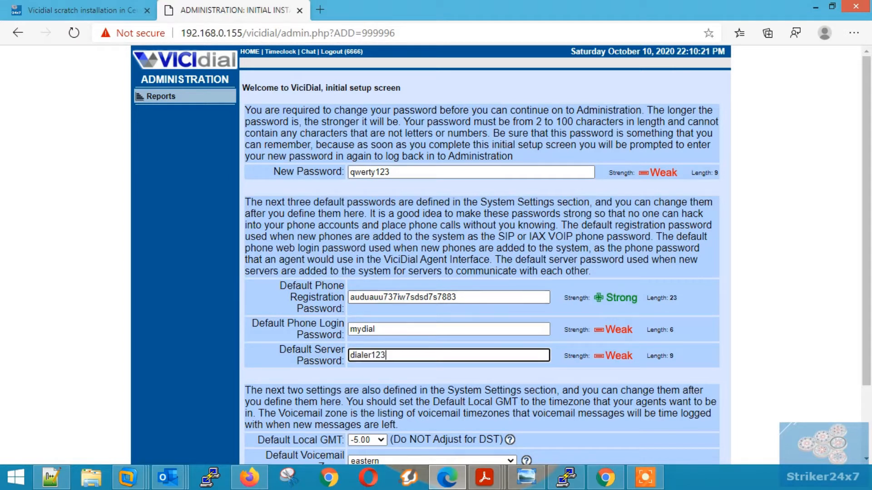
Set Default Local GMT 5.50 and voicemail zone india - Asia/Calcutta, then submit the setup
{"action": "scroll", "scroll_direction": "down", "scroll_amount": 3}
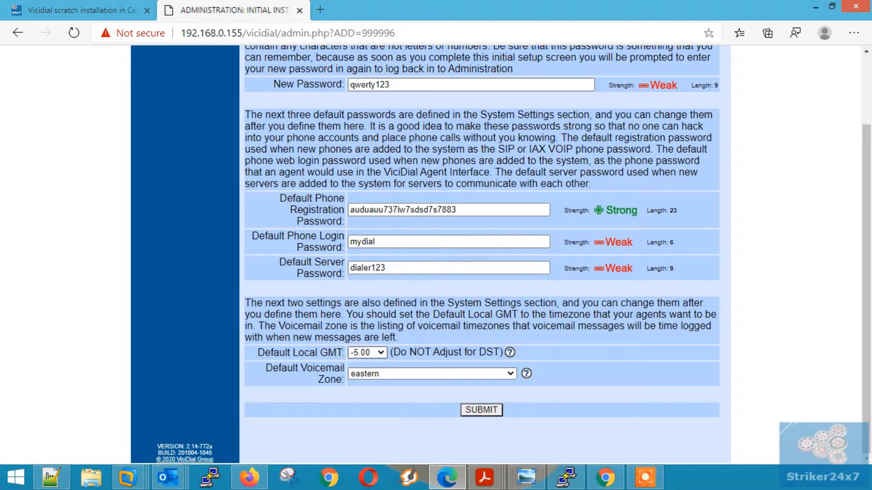
{"action": "left_click", "coordinate": [367, 352]}
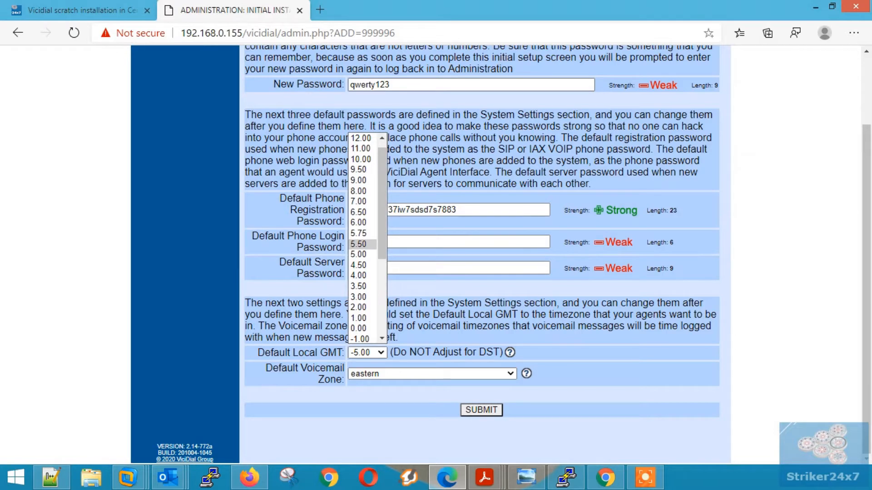
{"action": "left_click", "coordinate": [432, 374]}
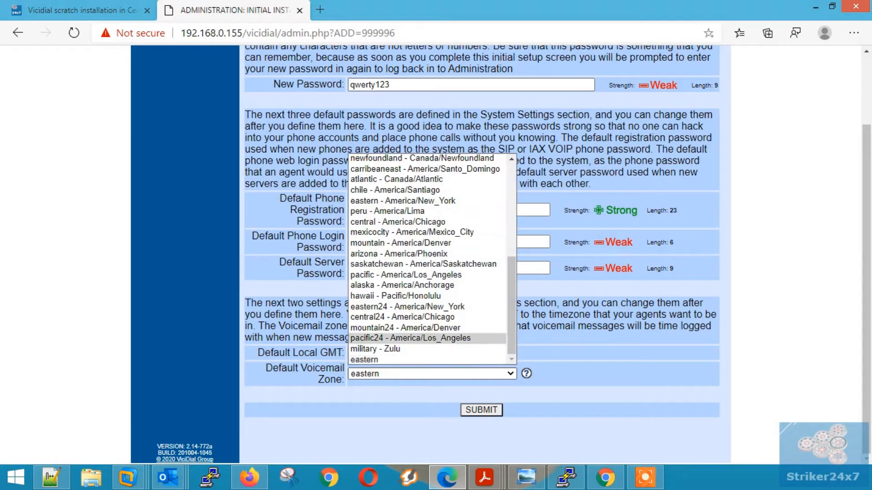
{"action": "left_click", "coordinate": [363, 359]}
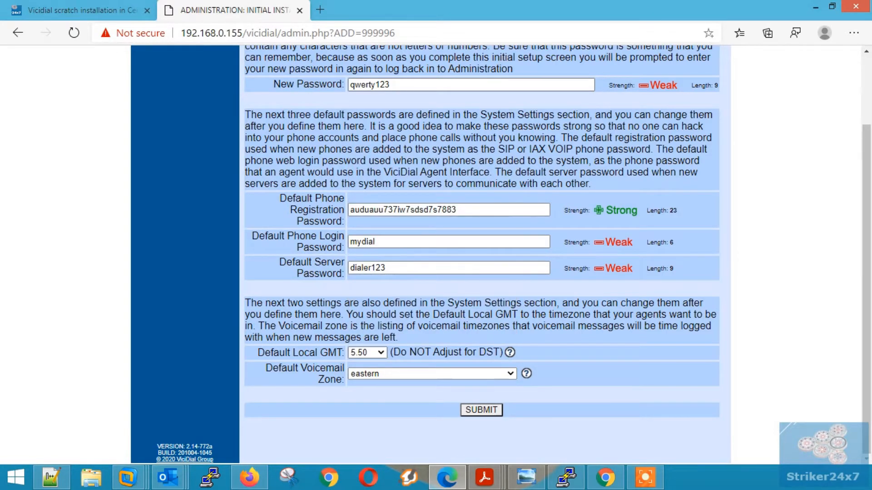
{"action": "left_click", "coordinate": [431, 375]}
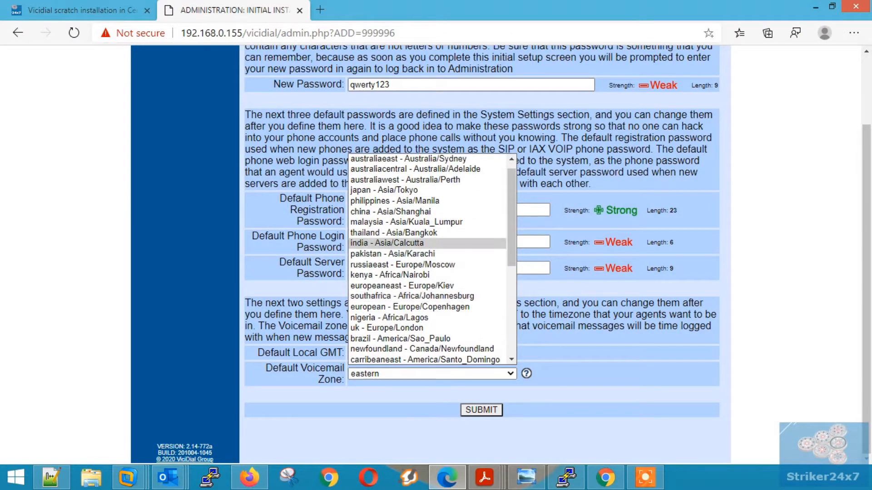
{"action": "left_click", "coordinate": [388, 243]}
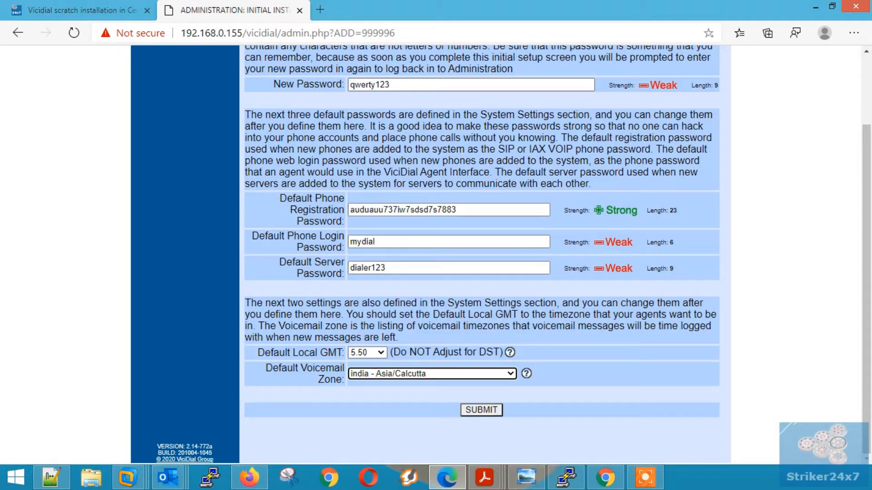
{"action": "left_click", "coordinate": [481, 409]}
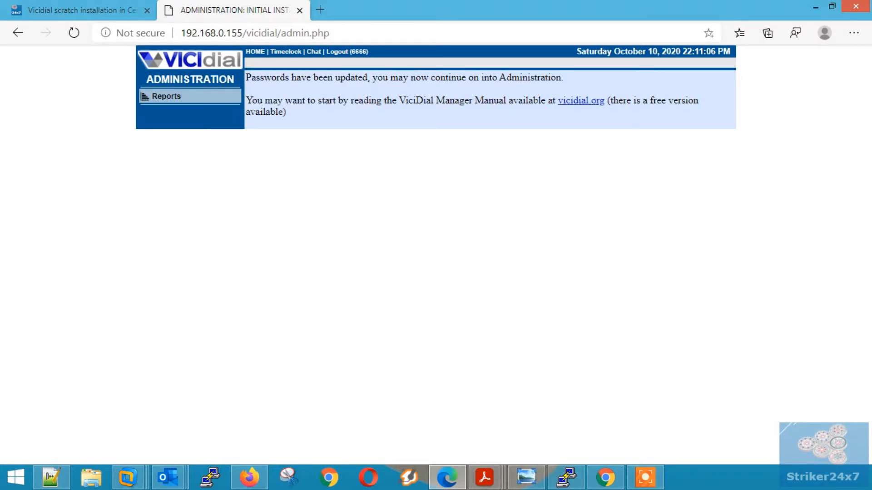
Log out and sign back in as user 6666 with the new password
{"action": "left_click", "coordinate": [345, 52]}
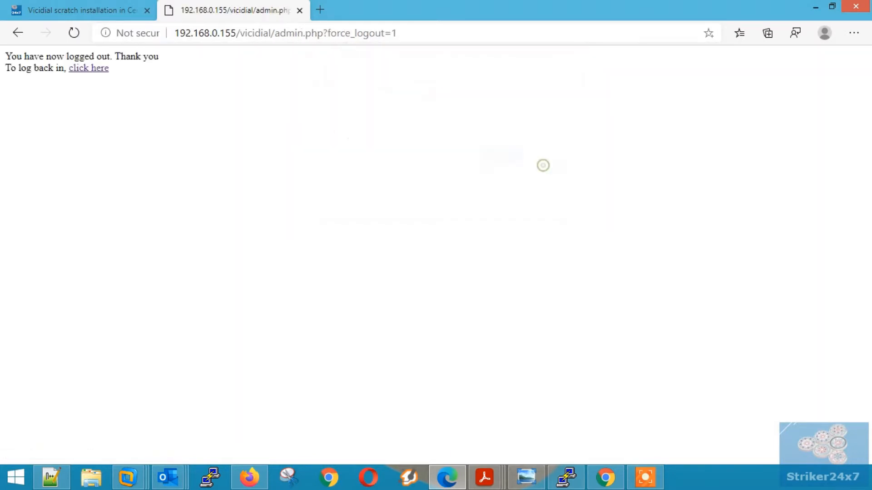
{"action": "left_click", "coordinate": [89, 68]}
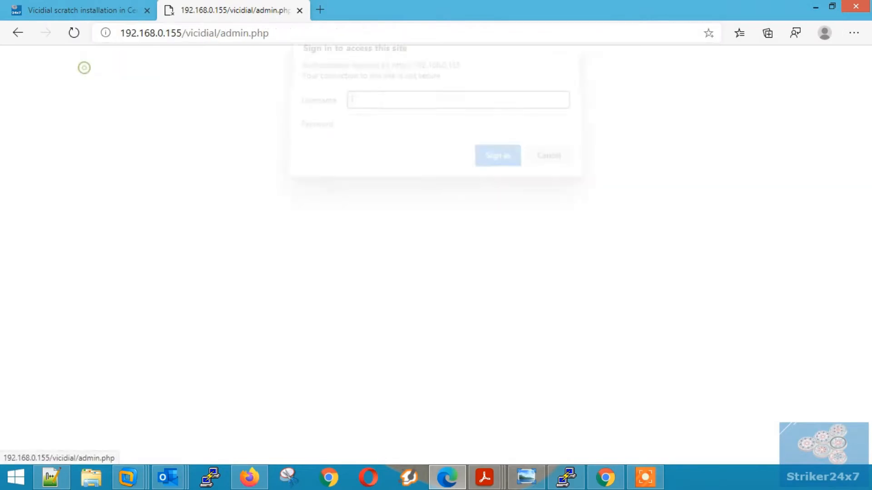
{"action": "type", "text": "6666"}
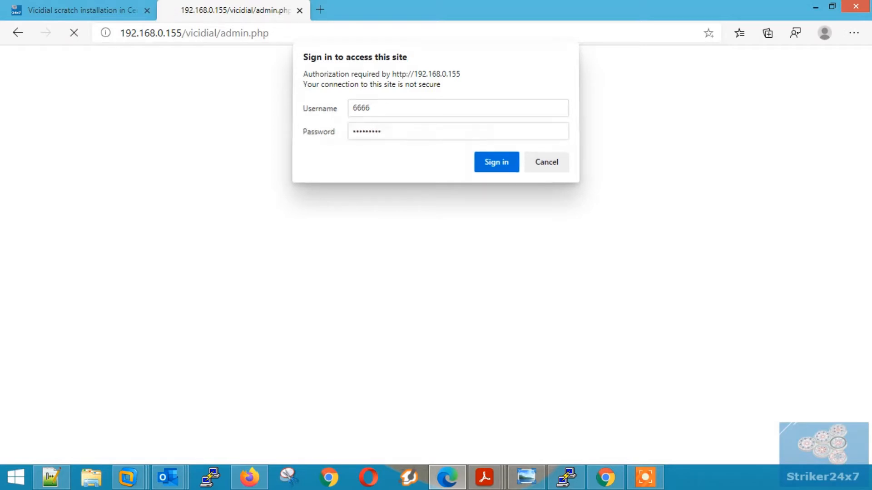
{"action": "left_click", "coordinate": [496, 161]}
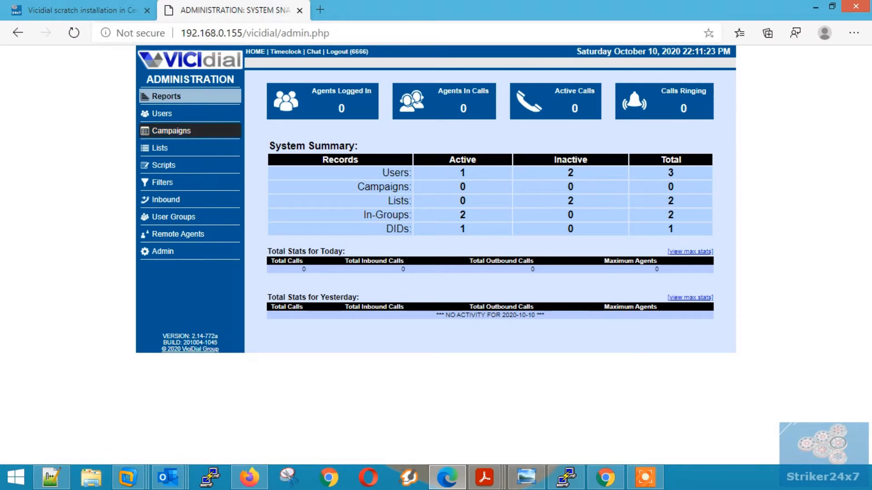
From Show Users, modify user 6666 and scroll to its Admin Interface Options
{"action": "left_click", "coordinate": [161, 112]}
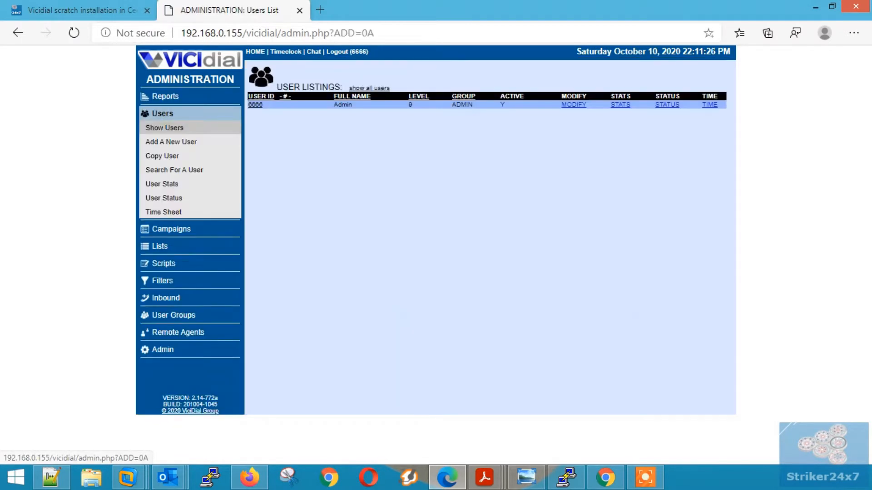
{"action": "left_click", "coordinate": [574, 106]}
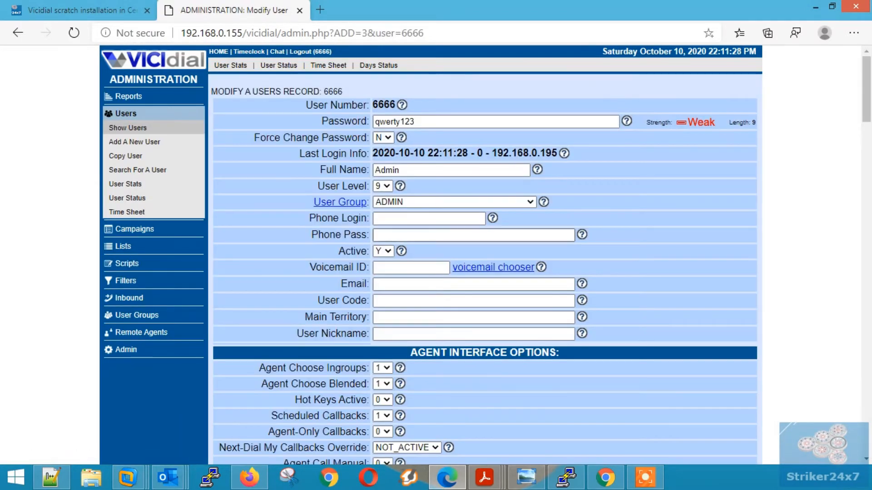
{"action": "scroll", "scroll_direction": "down", "scroll_amount": 3}
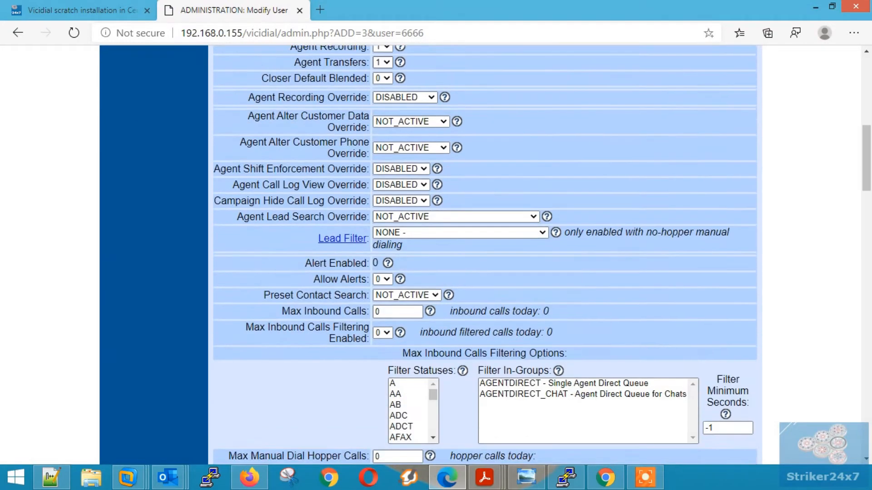
{"action": "scroll", "scroll_direction": "down", "scroll_amount": 3}
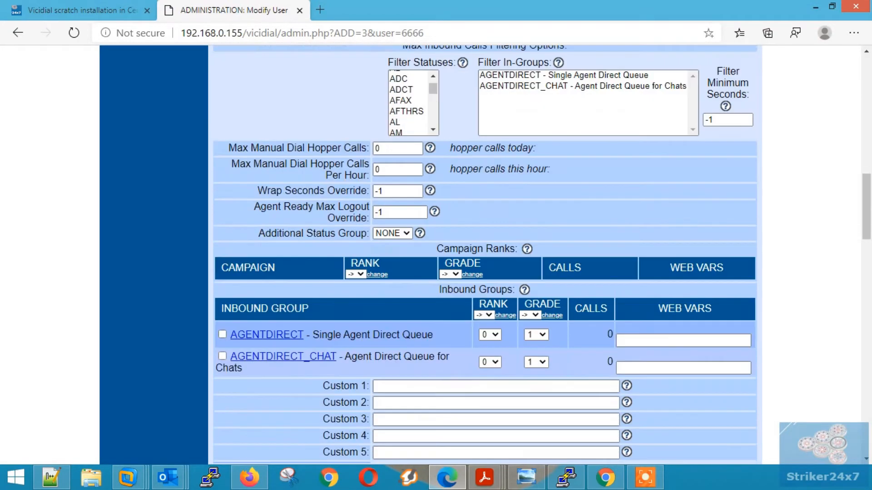
{"action": "scroll", "scroll_direction": "down", "scroll_amount": 3}
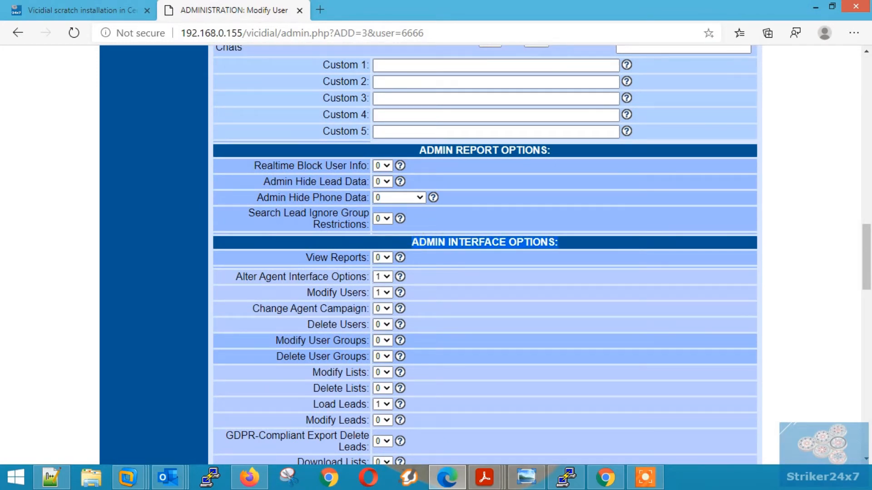
Enable report viewing and set Modify Leads to 4 for user 6666
{"action": "left_click", "coordinate": [381, 258]}
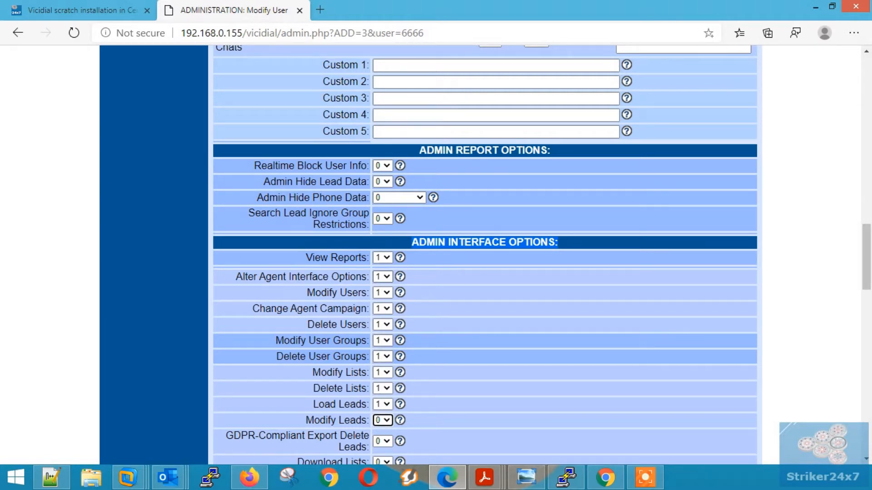
{"action": "left_click", "coordinate": [381, 419]}
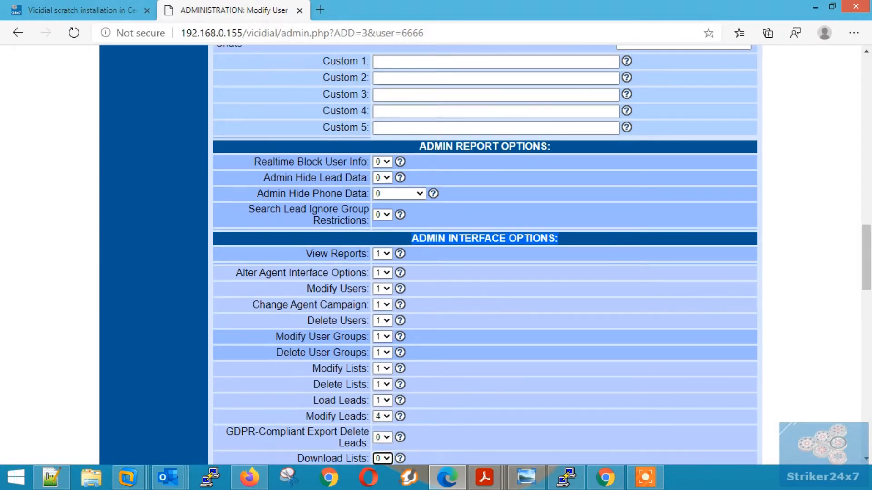
{"action": "scroll", "scroll_direction": "down", "scroll_amount": 3}
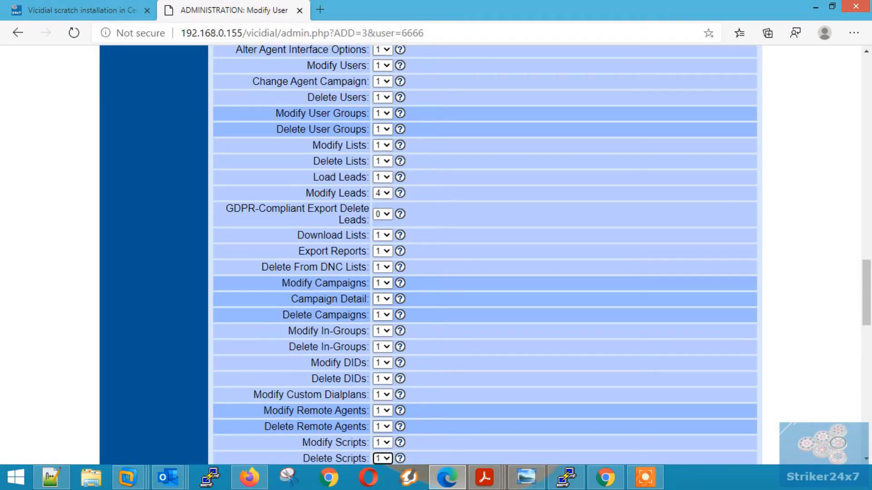
{"action": "scroll", "scroll_direction": "down", "scroll_amount": 3}
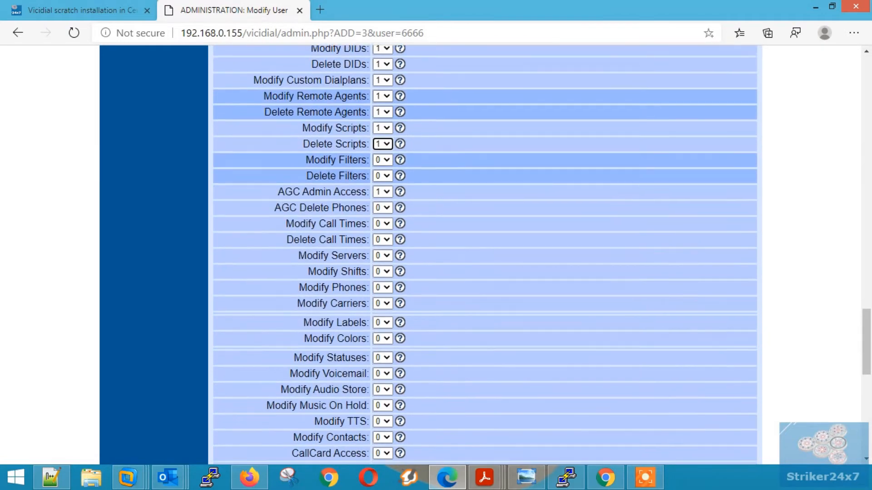
Enable the remaining filter, server and phone permissions and submit the user record
{"action": "left_click", "coordinate": [381, 159]}
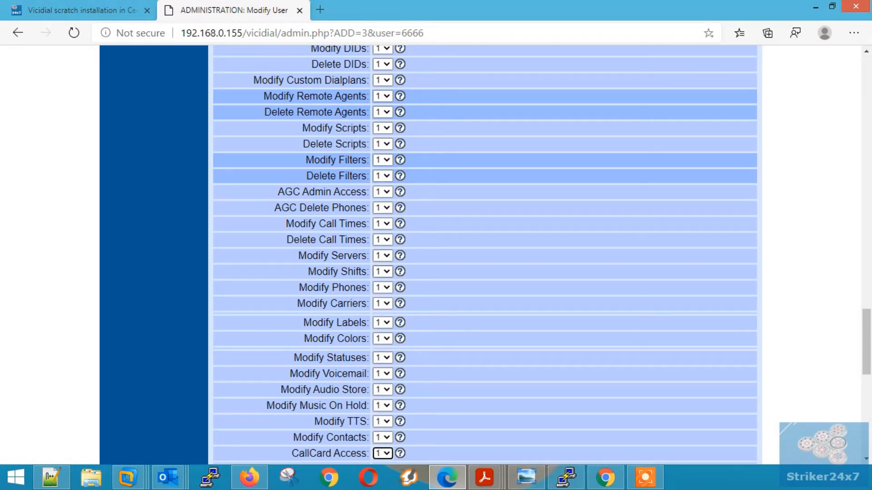
{"action": "scroll", "scroll_direction": "down", "scroll_amount": 3}
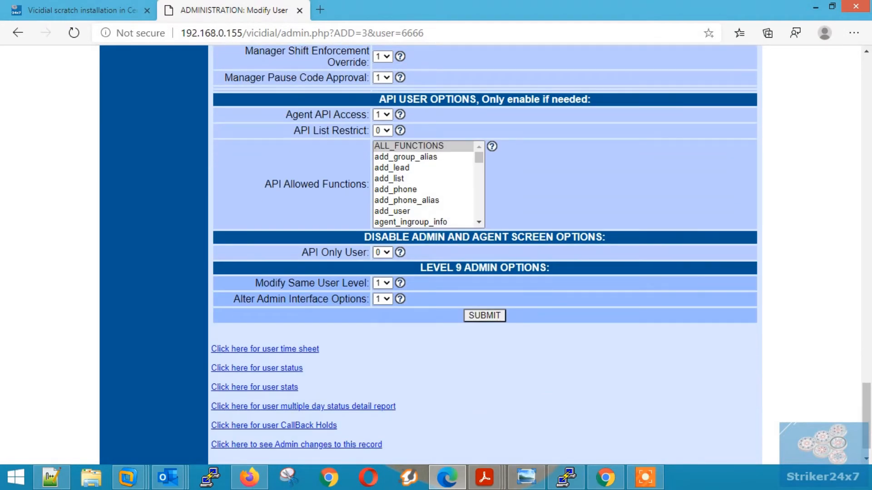
{"action": "double_click", "coordinate": [296, 283]}
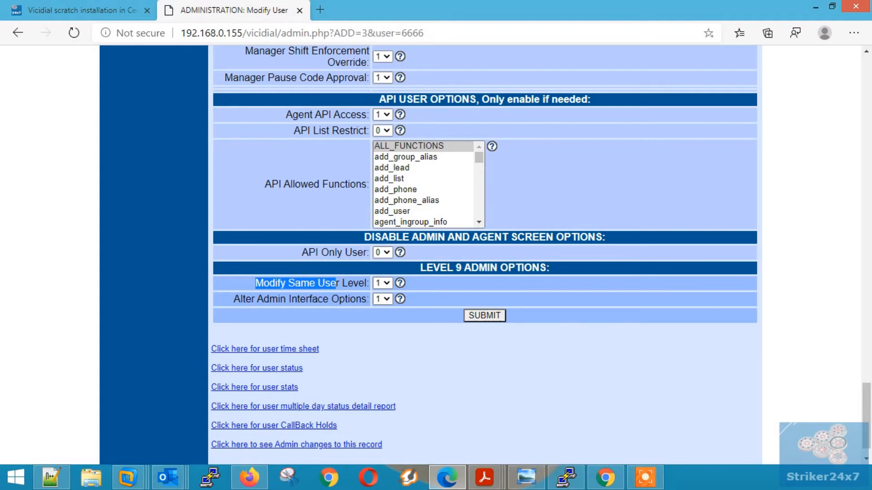
{"action": "left_click", "coordinate": [484, 316]}
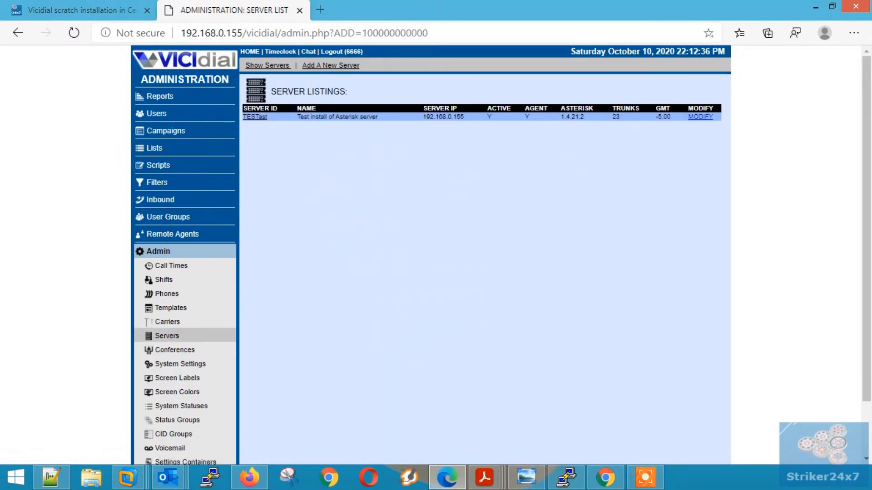
Modify the TESTast server and change its Asterisk Version from 1.4.21.2 to 13
{"action": "left_click", "coordinate": [700, 116]}
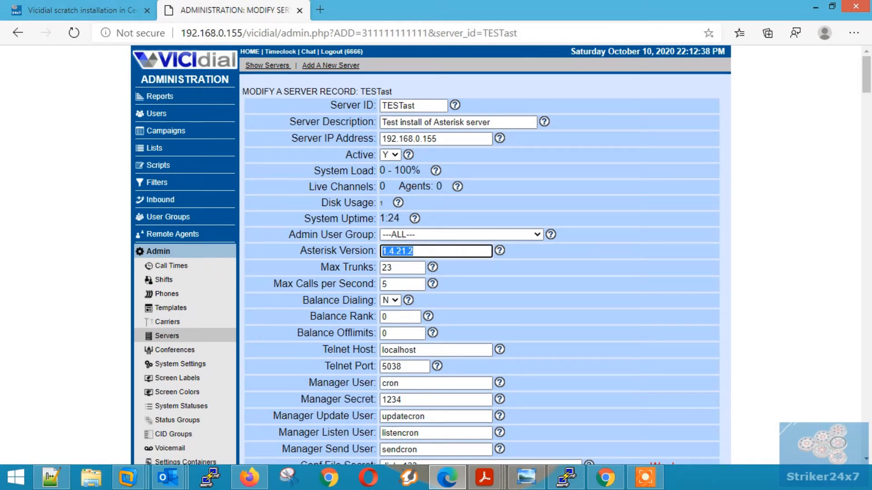
{"action": "type", "text": "13"}
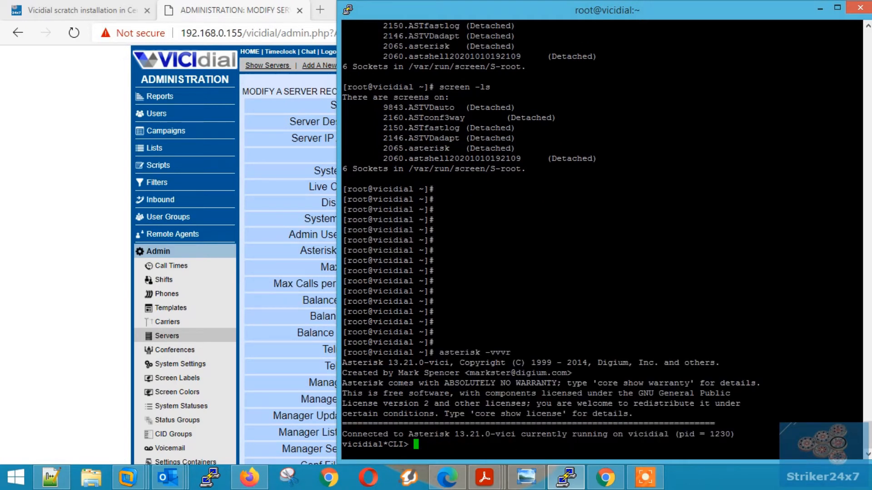
{"action": "double_click", "coordinate": [483, 434]}
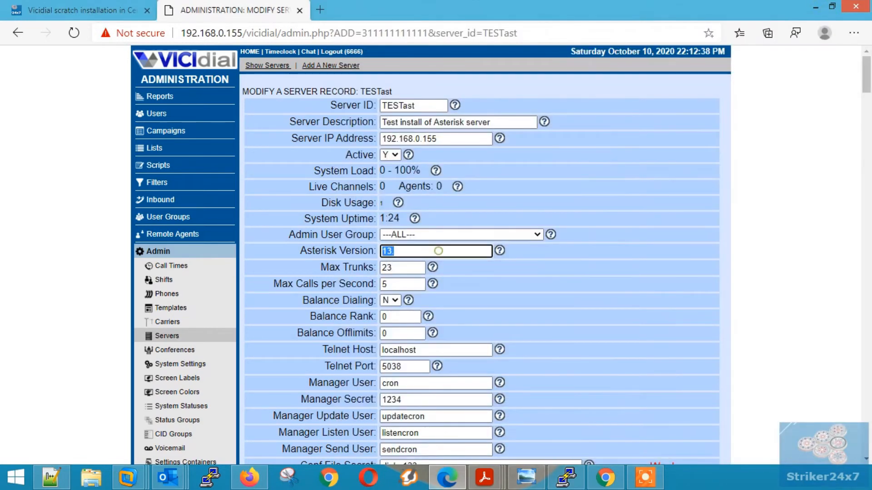
Enter Asterisk version 13.21.0-vici for TESTast and submit the server record
{"action": "type", "text": "13.21.0-vici"}
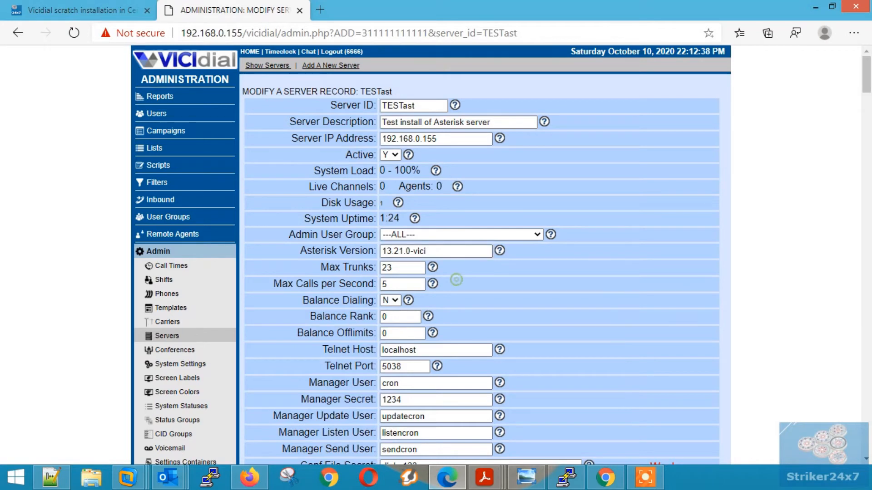
{"action": "scroll", "scroll_direction": "down", "scroll_amount": 3}
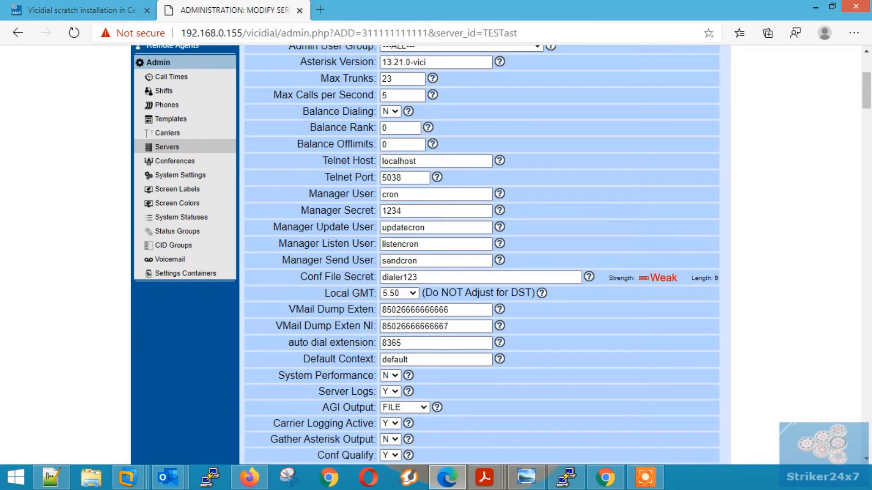
{"action": "scroll", "scroll_direction": "down", "scroll_amount": 3}
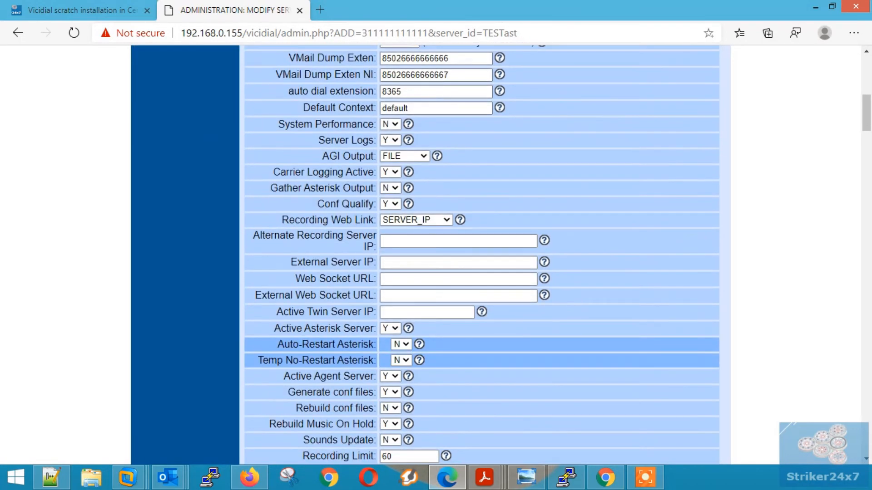
{"action": "scroll", "scroll_direction": "down", "scroll_amount": 3}
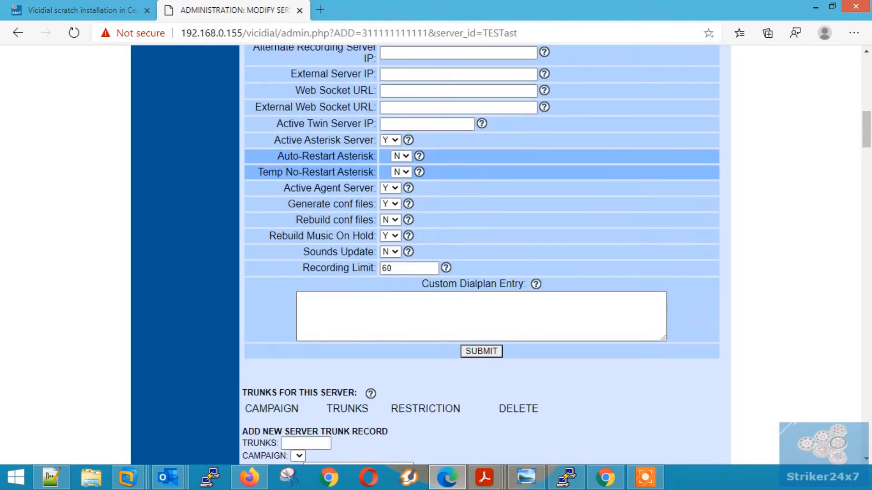
{"action": "left_click", "coordinate": [481, 351]}
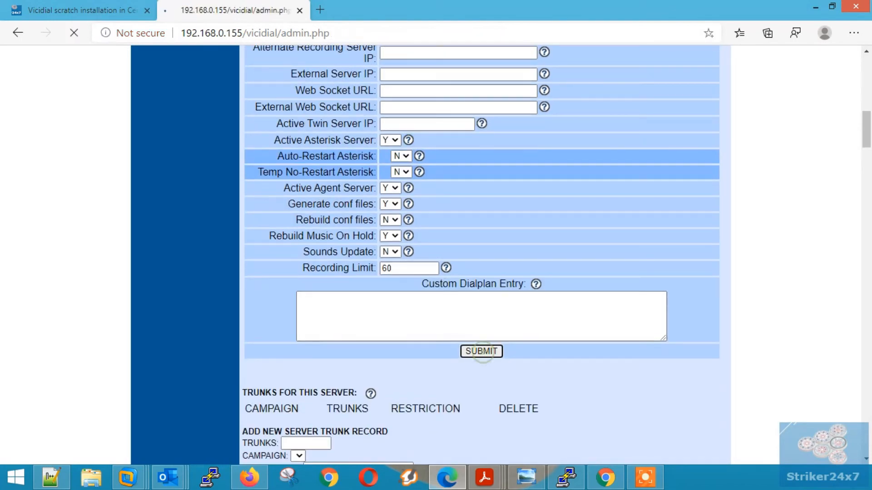
{"action": "left_click", "coordinate": [481, 351]}
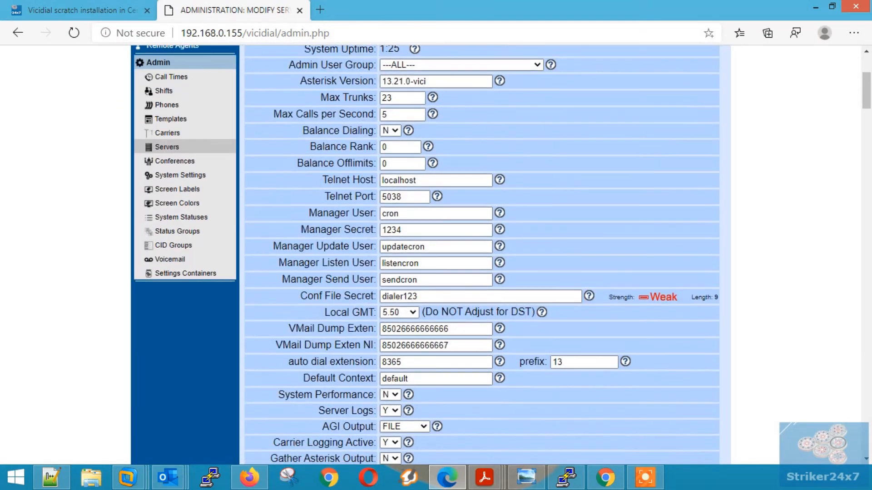
Review the saved server fields, pointing out the Rebuild conf files setting
{"action": "scroll", "scroll_direction": "down", "scroll_amount": 3}
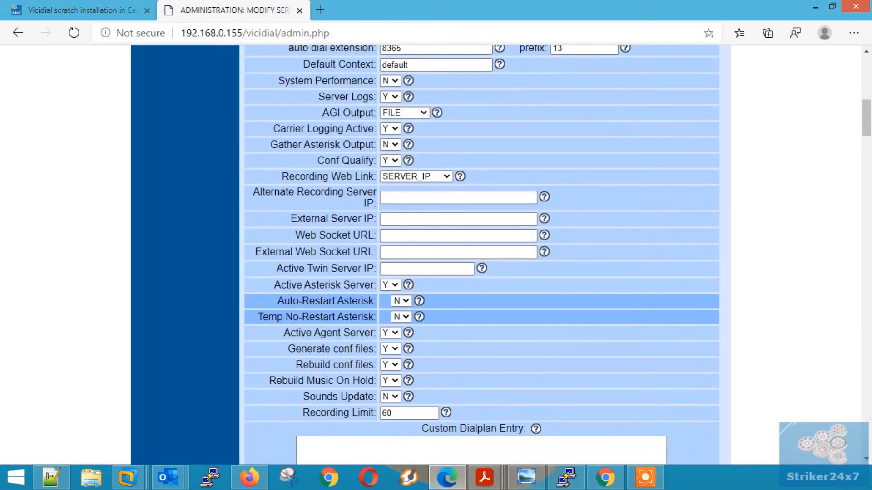
{"action": "double_click", "coordinate": [330, 365]}
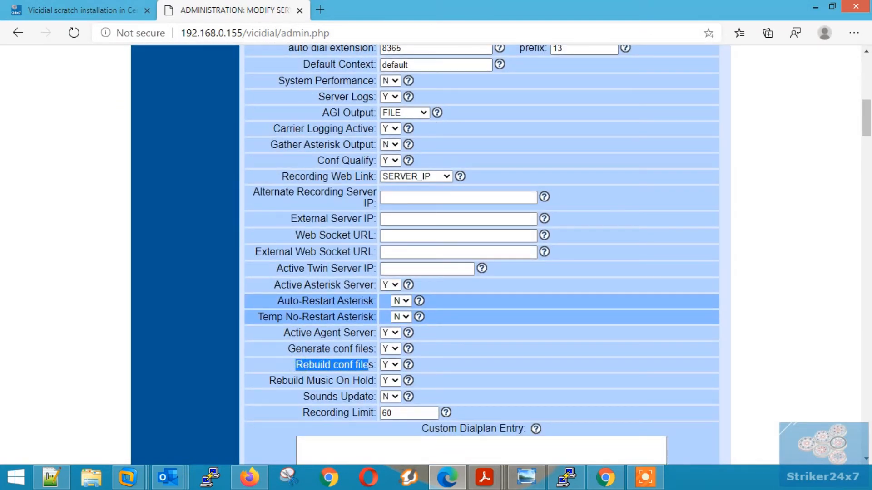
{"action": "scroll", "scroll_direction": "down", "scroll_amount": 3}
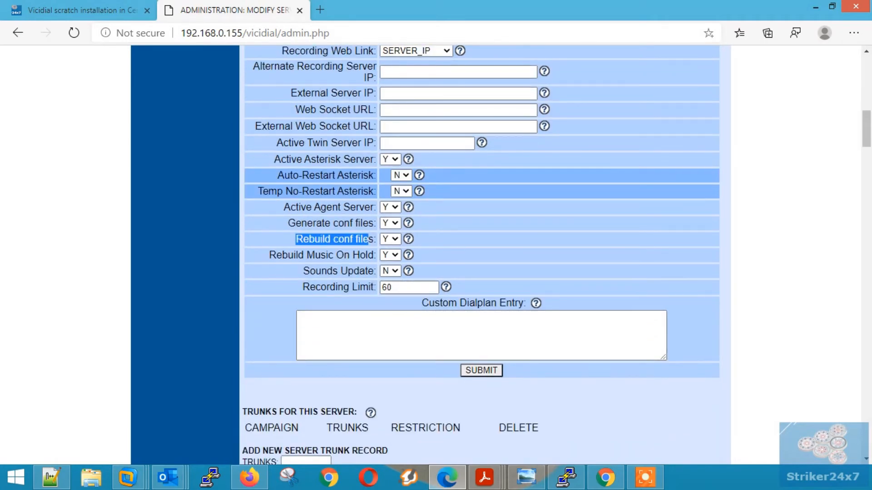
{"action": "scroll", "scroll_direction": "up", "scroll_amount": 3}
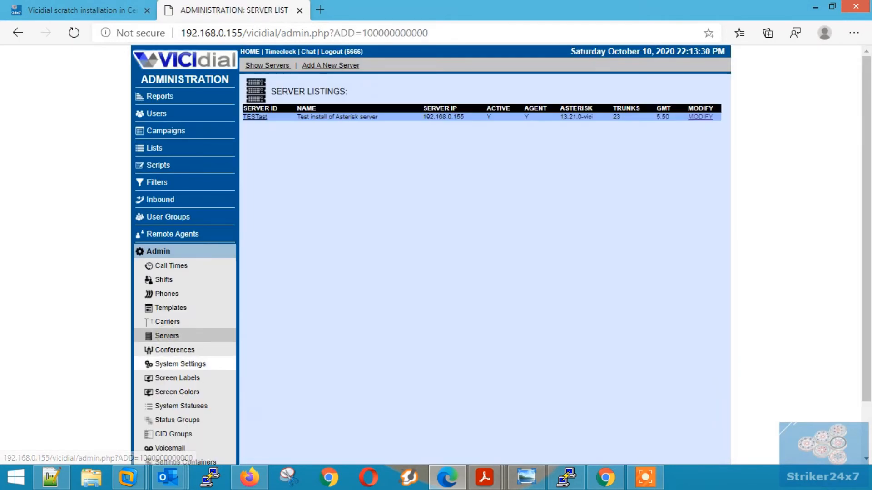
In System Settings, confirm Default Local GMT 5.50 and the voicemail server 192.168.0.155
{"action": "left_click", "coordinate": [180, 363]}
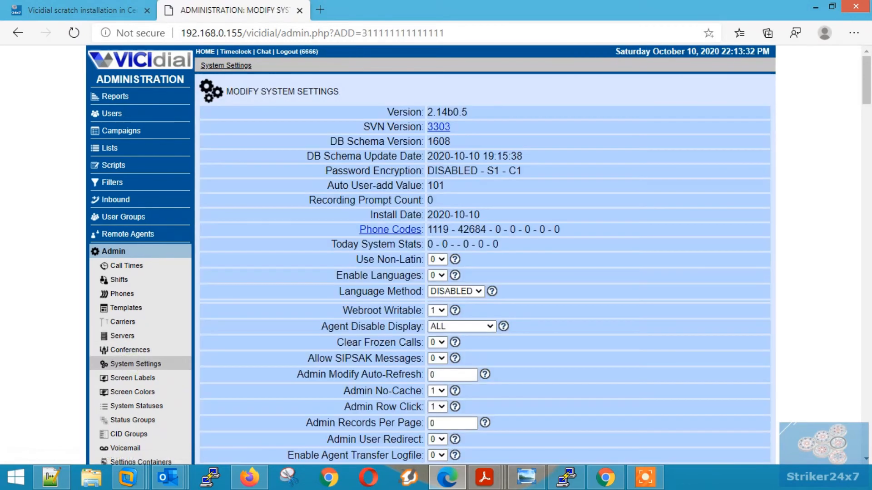
{"action": "scroll", "scroll_direction": "down", "scroll_amount": 3}
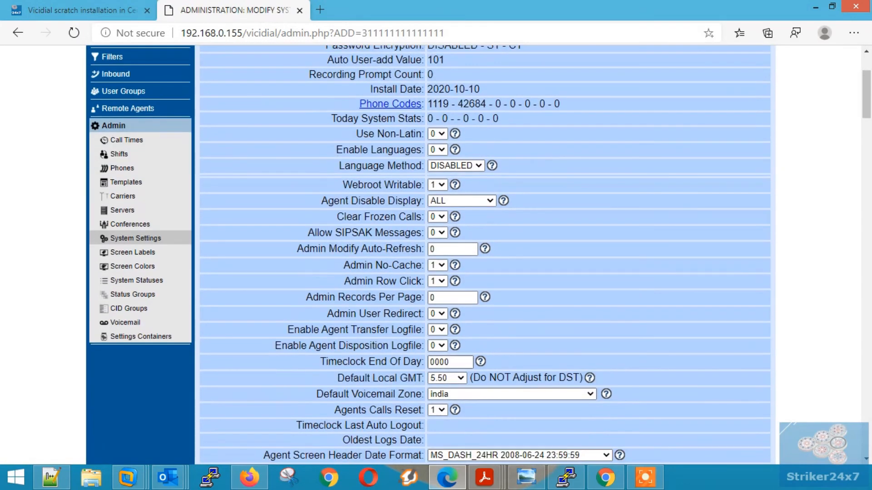
{"action": "double_click", "coordinate": [372, 378]}
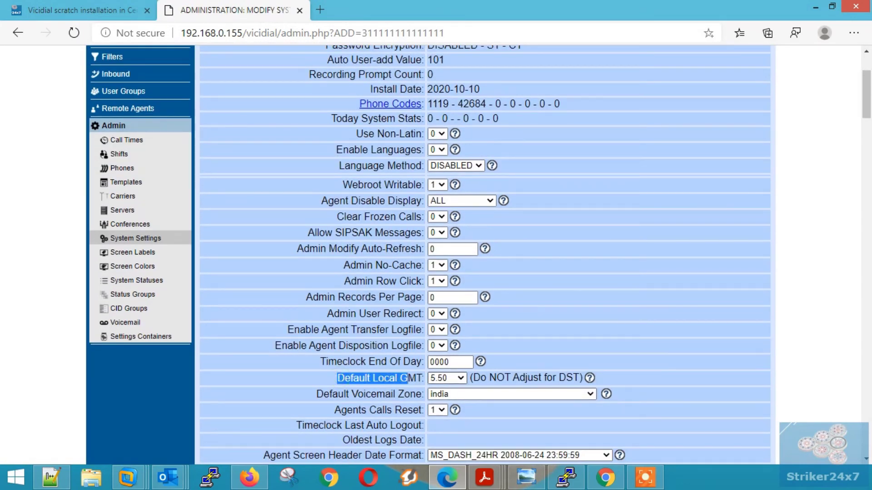
{"action": "scroll", "scroll_direction": "down", "scroll_amount": 3}
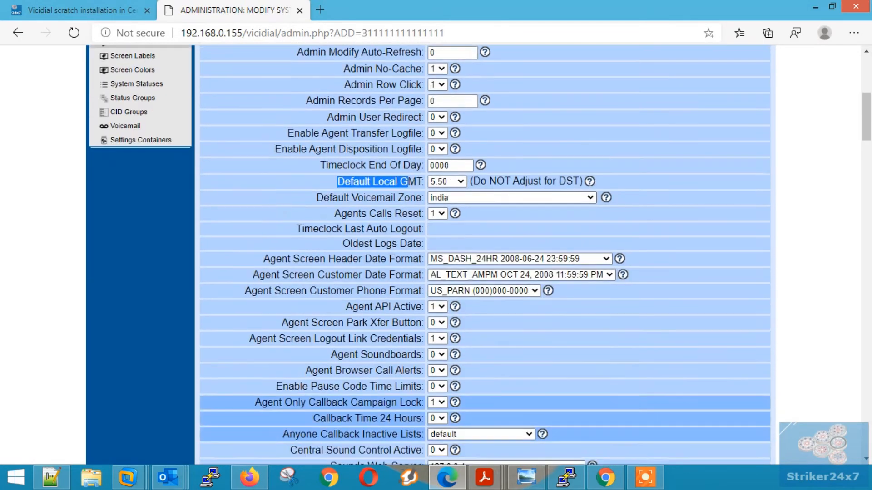
{"action": "scroll", "scroll_direction": "down", "scroll_amount": 3}
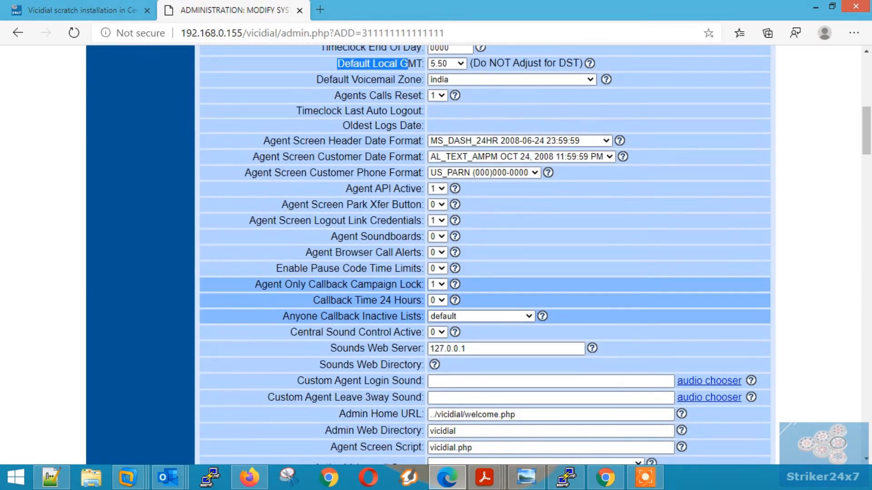
{"action": "scroll", "scroll_direction": "down", "scroll_amount": 3}
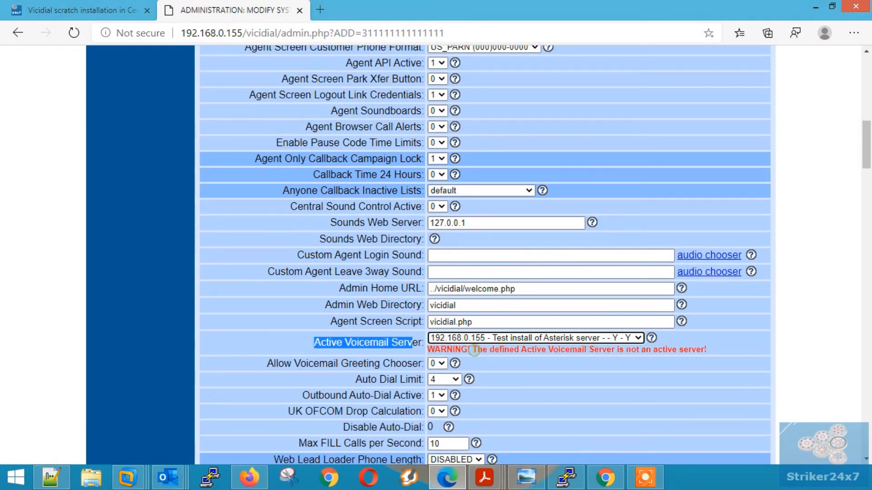
Scroll to the bottom of System Settings and submit them
{"action": "scroll", "scroll_direction": "down", "scroll_amount": 3}
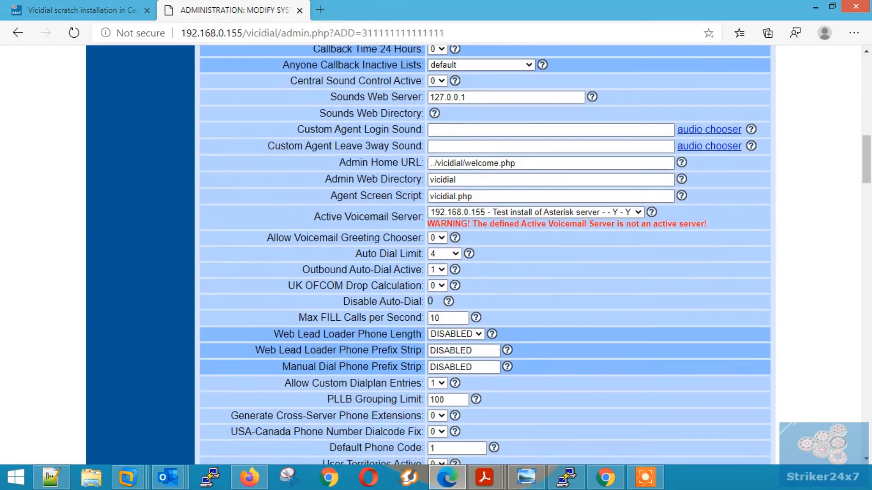
{"action": "scroll", "scroll_direction": "down", "scroll_amount": 3}
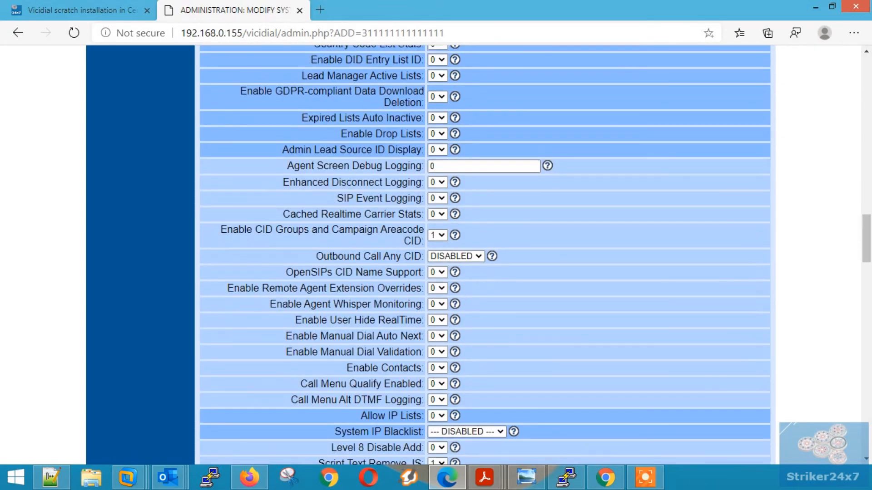
{"action": "scroll", "scroll_direction": "down", "scroll_amount": 3}
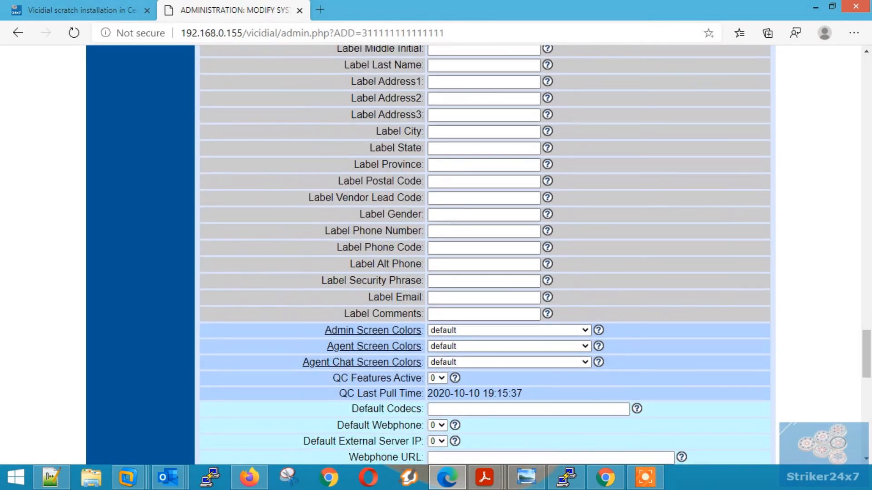
{"action": "scroll", "scroll_direction": "down", "scroll_amount": 3}
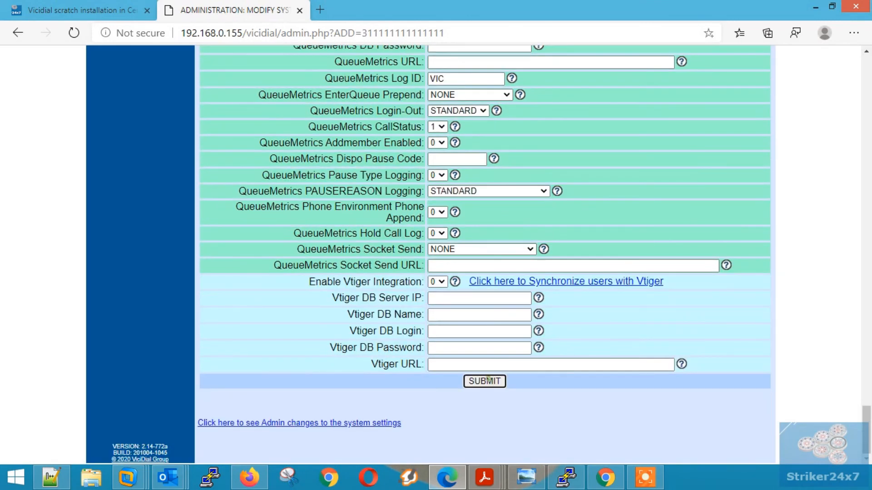
{"action": "left_click", "coordinate": [483, 381]}
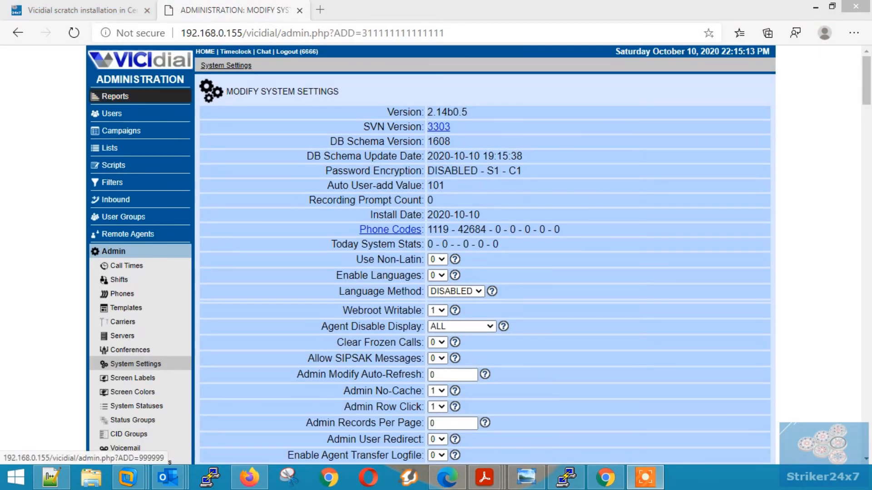
Show the system summary with server TESTast at 192.168.0.155 and its load
{"action": "left_click", "coordinate": [117, 96]}
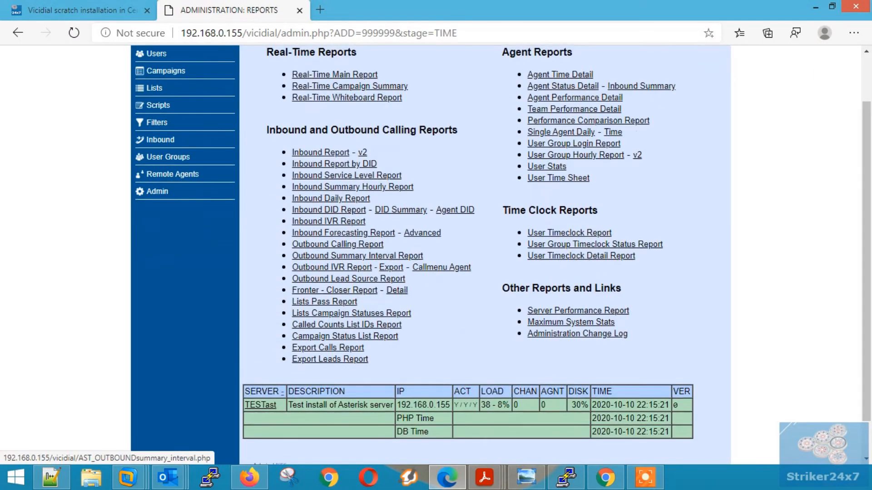
{"action": "scroll", "scroll_direction": "down", "scroll_amount": 3}
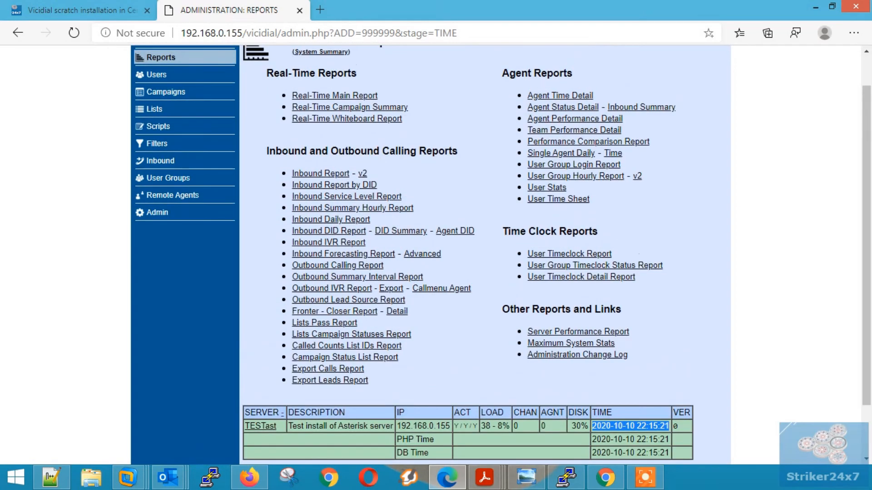
In the Linux console, run the asterisk command to verify Asterisk 13.21.0-vici is running
{"action": "left_click", "coordinate": [565, 476]}
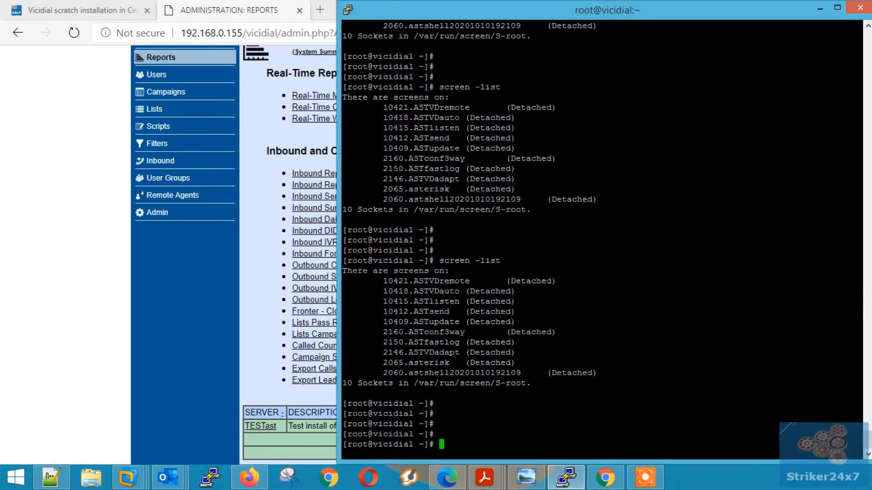
{"action": "type", "text": "asterisk -vvvvr"}
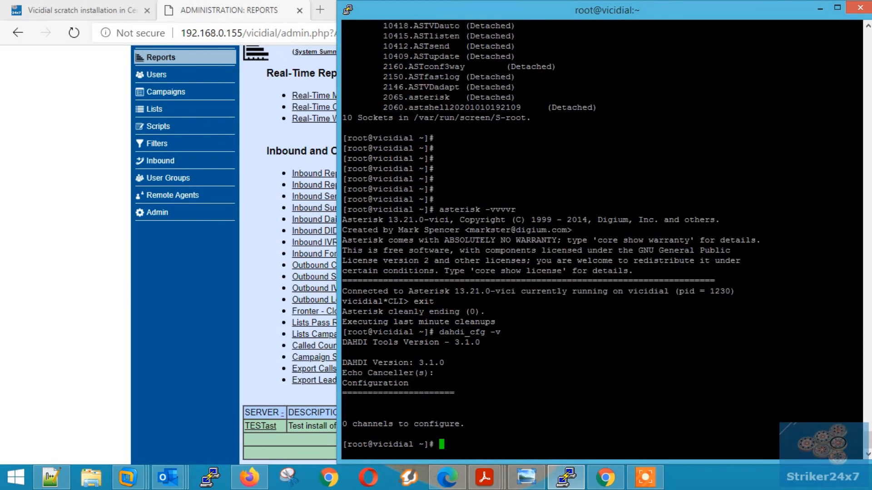
{"action": "key", "text": "Return"}
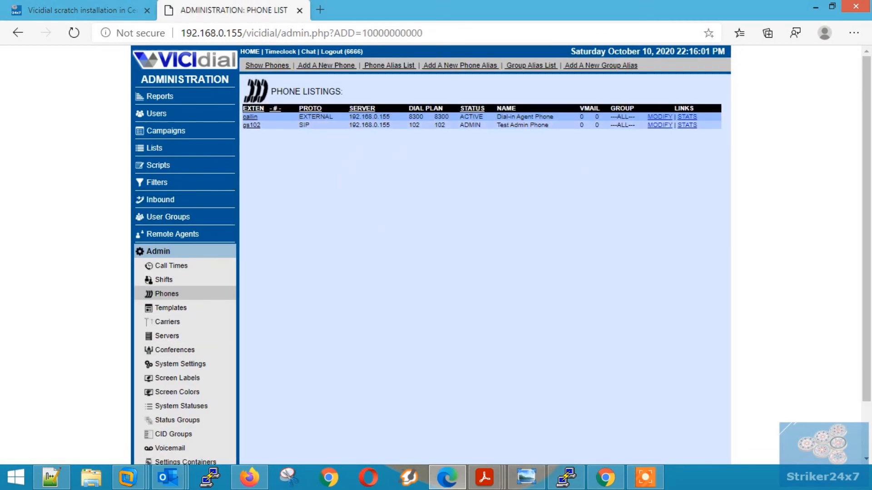
View the users list with admin 6666, then the empty campaign listings
{"action": "left_click", "coordinate": [156, 113]}
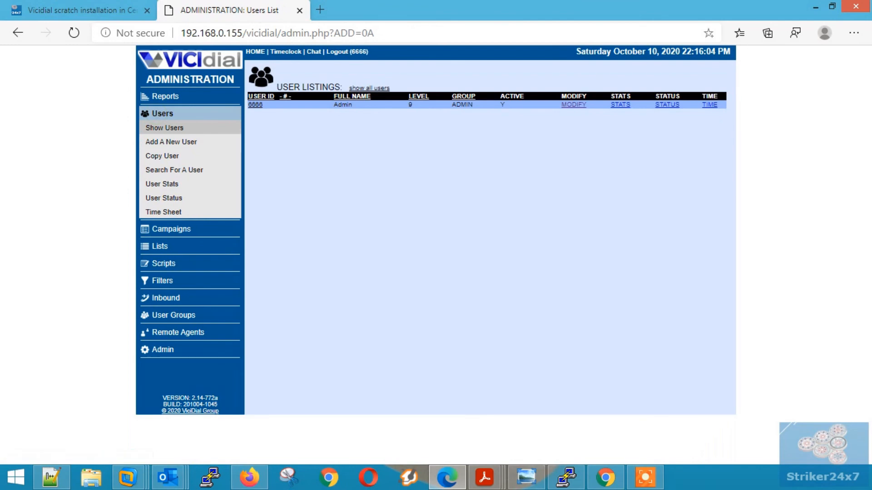
{"action": "left_click", "coordinate": [171, 229]}
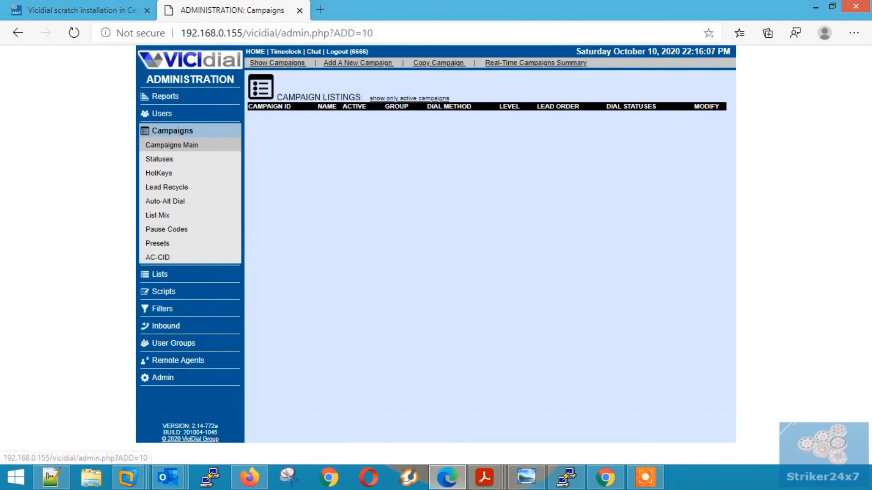